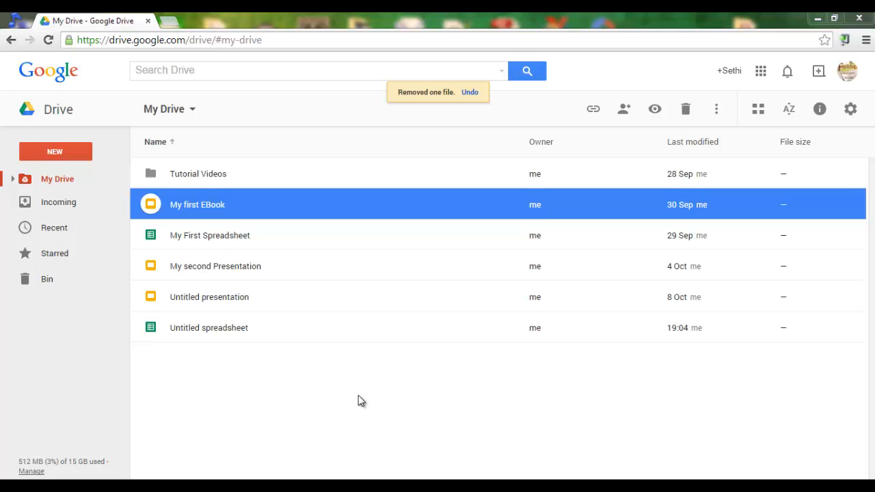
mouse_move(270, 417)
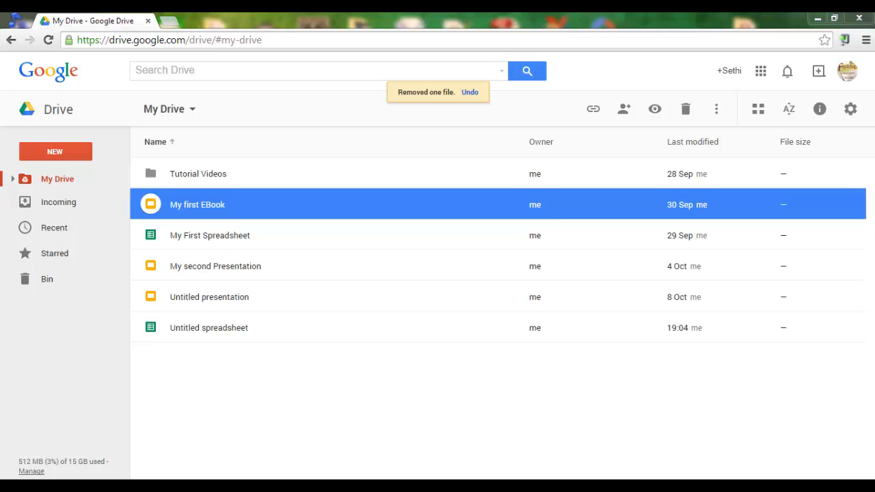
- From the add-ons store, install Template Gallery into My First Spreadsheet and accept its permissions
double_click(210, 235)
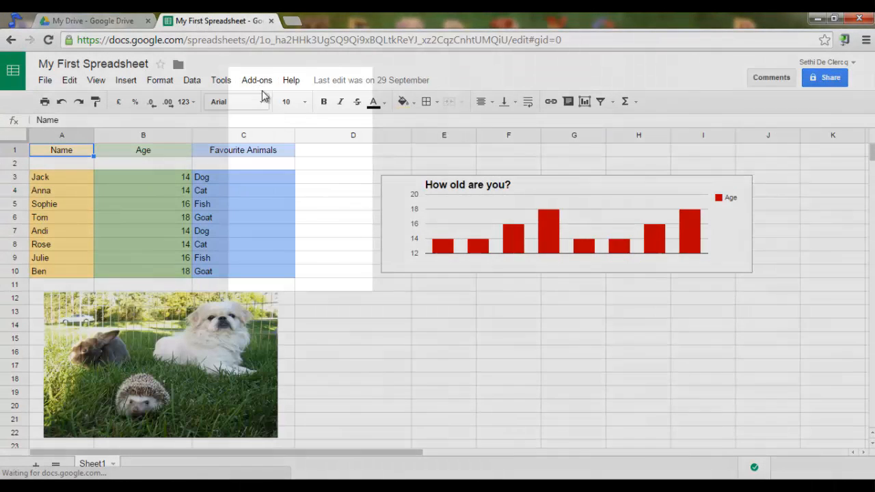
left_click(256, 80)
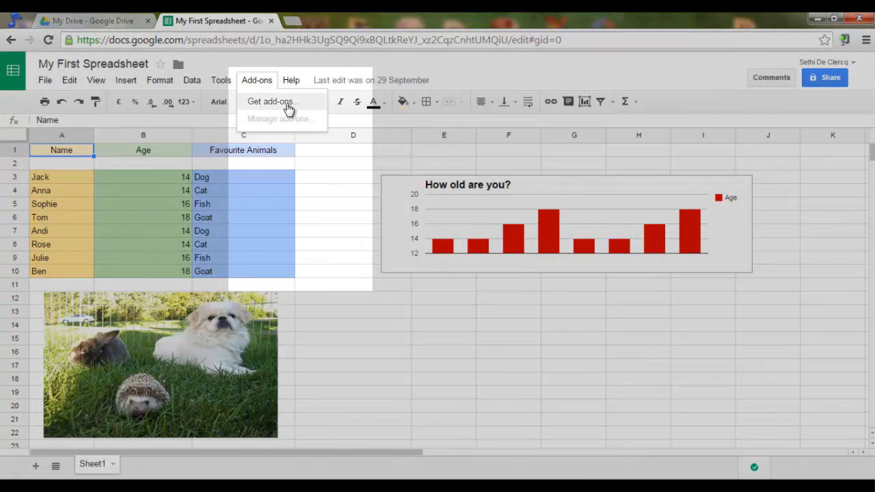
left_click(272, 101)
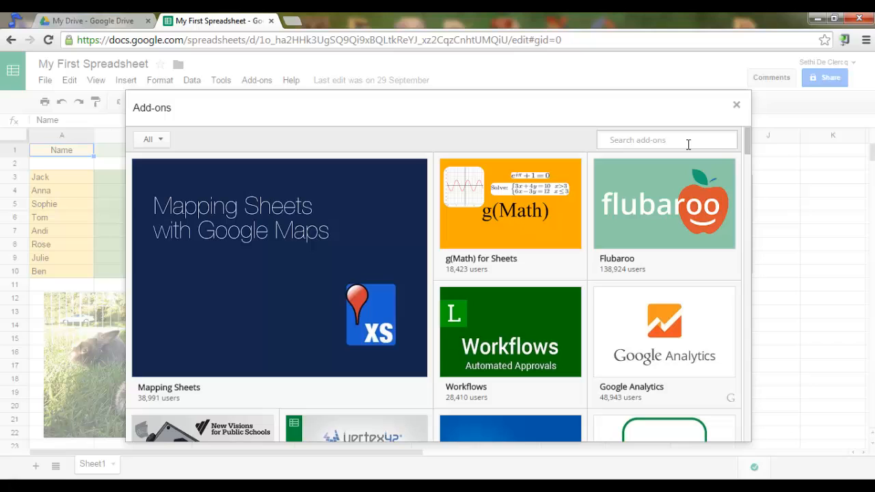
scroll("down", 3)
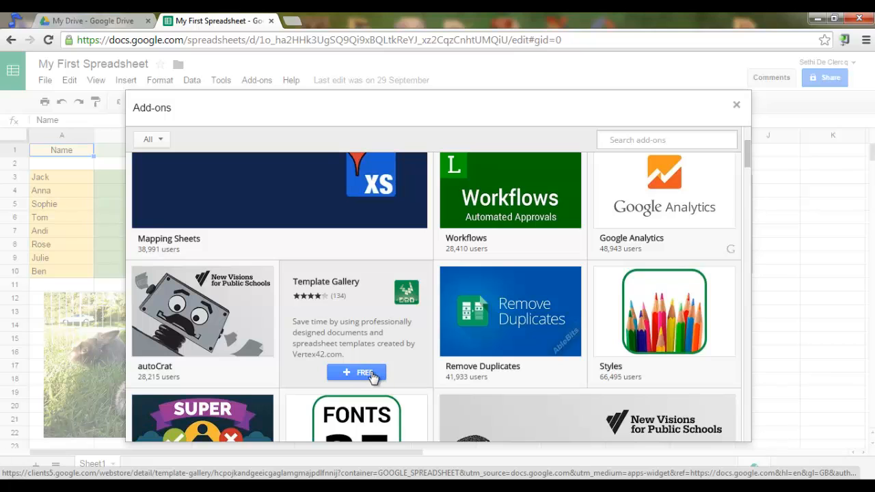
left_click(356, 373)
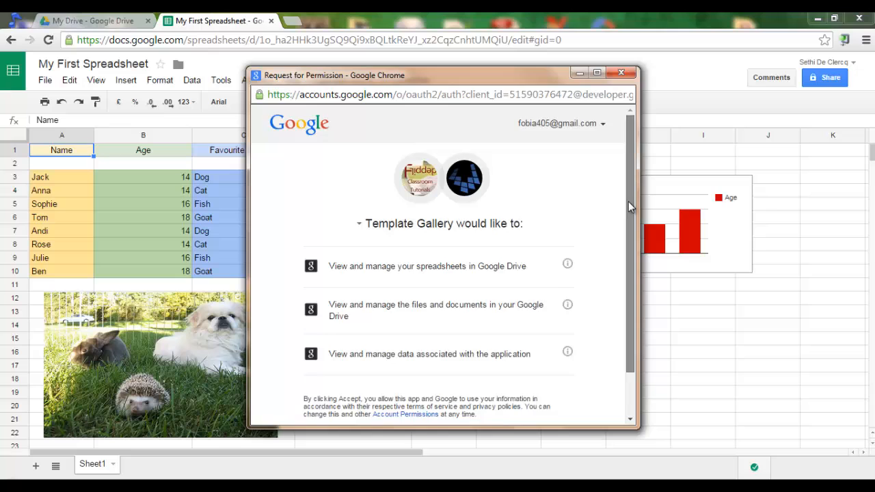
left_click(549, 395)
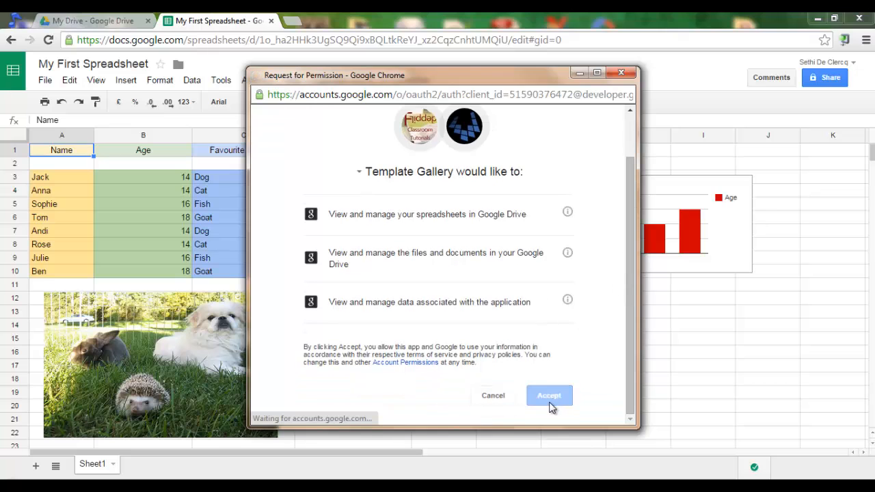
left_click(549, 395)
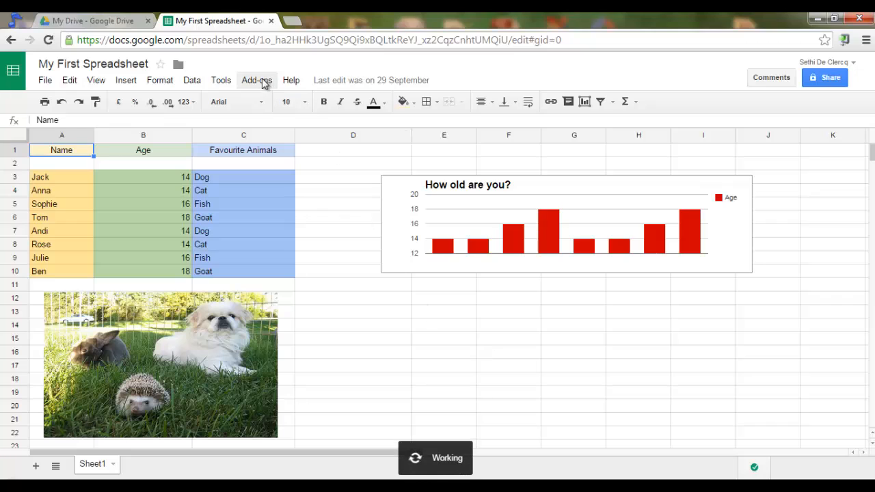
mouse_move(290, 80)
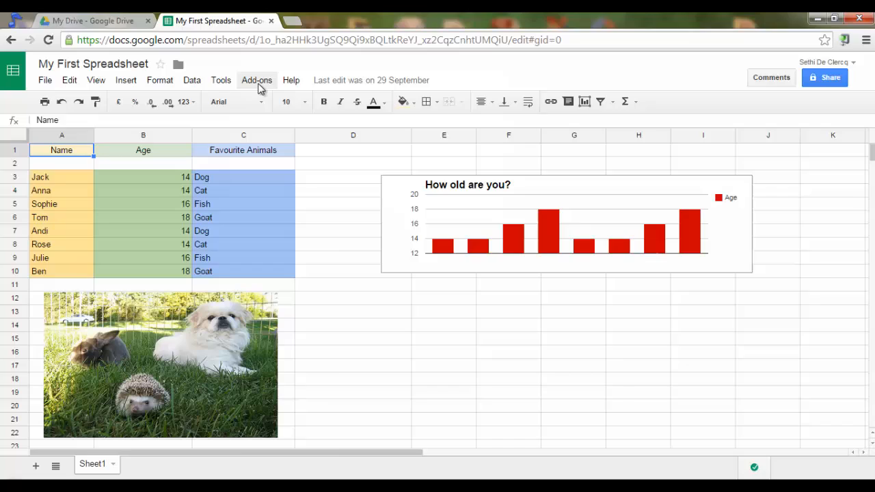
- Search the add-ons store for 'able', install Ablebits Table Styles and accept its permissions
left_click(257, 80)
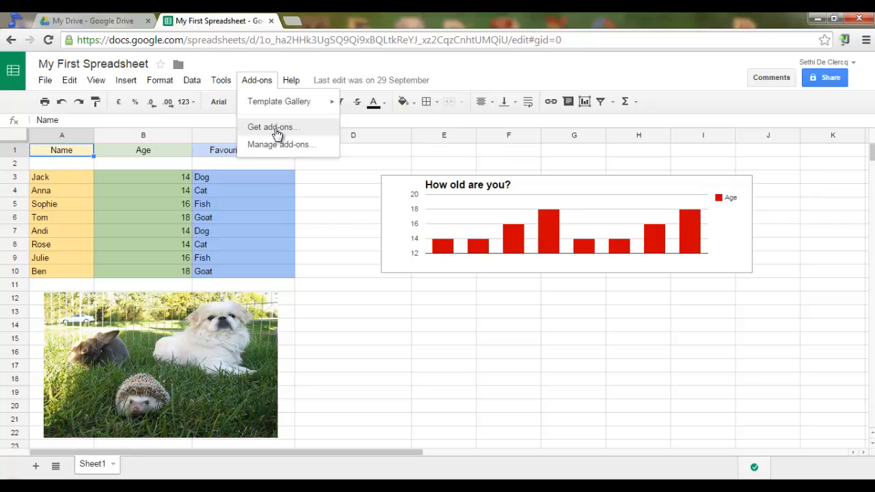
left_click(273, 127)
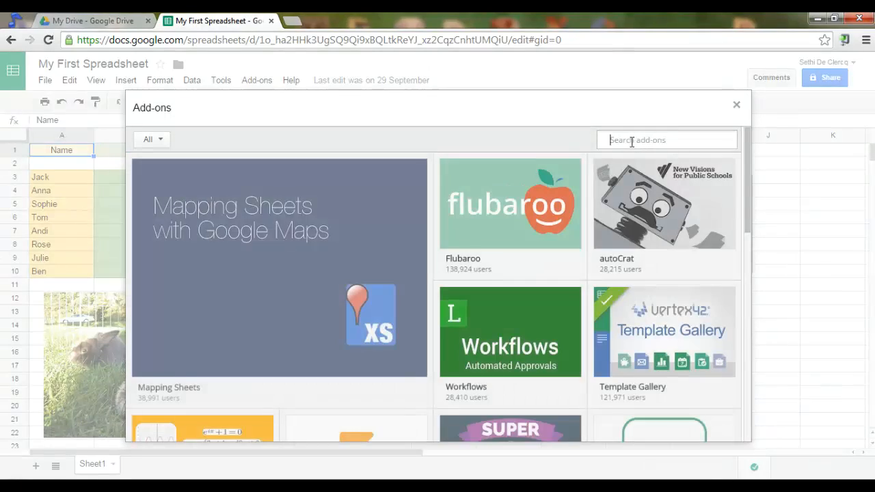
type("ablebits")
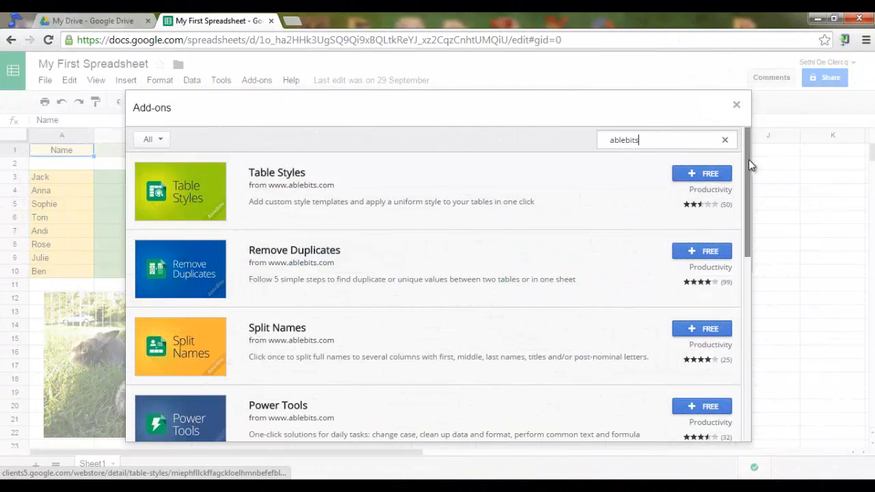
scroll("down", 3)
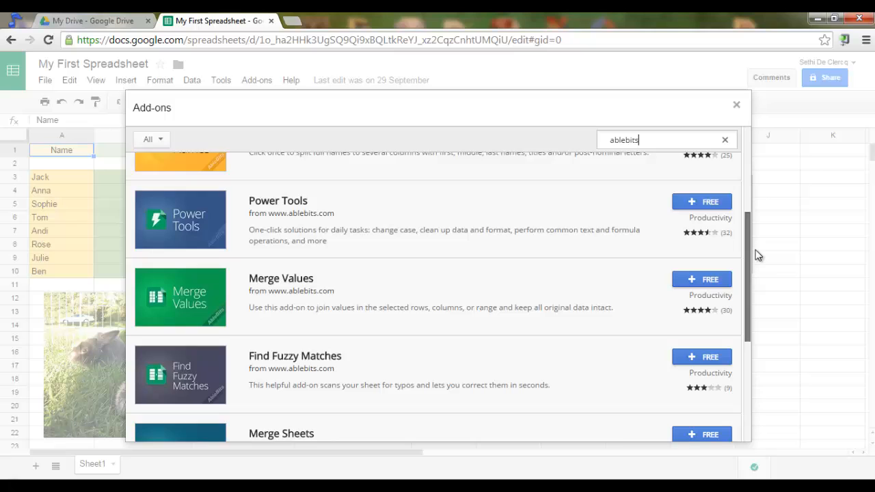
scroll("down", 3)
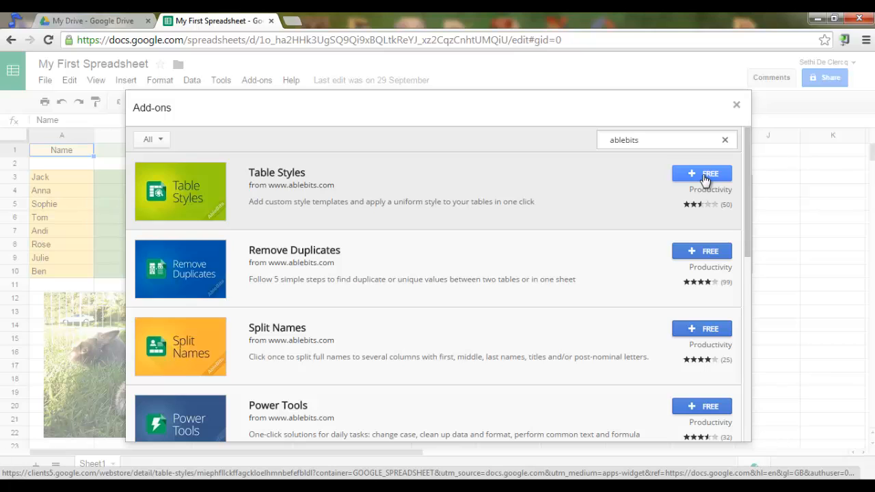
left_click(702, 173)
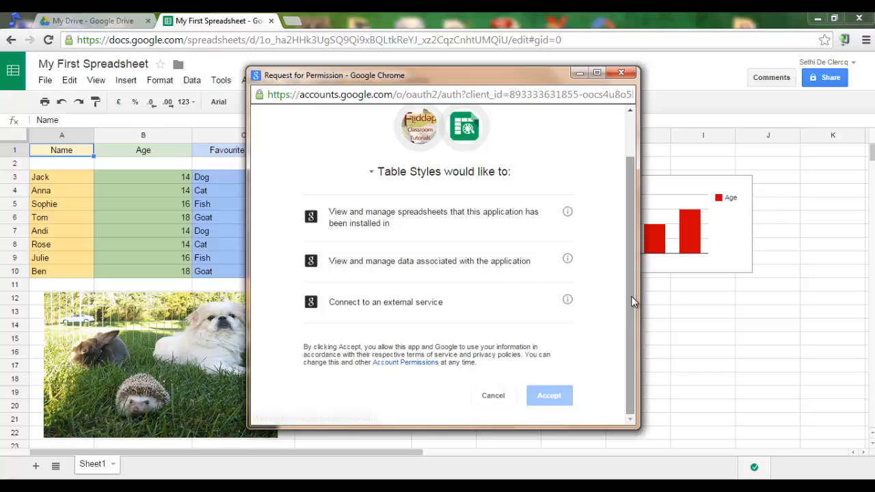
left_click(549, 395)
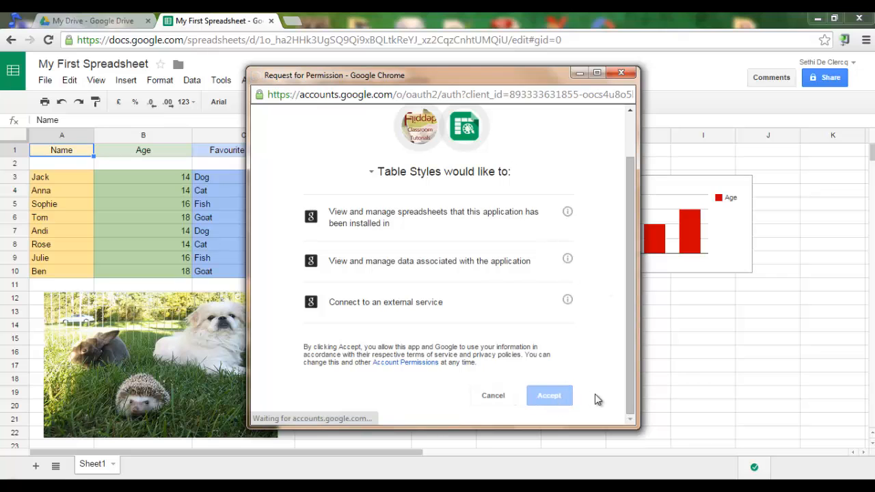
left_click(549, 395)
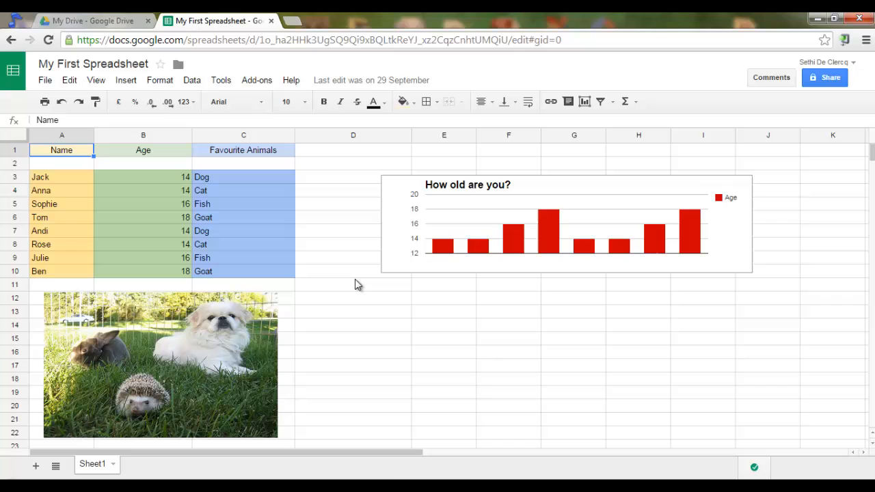
- Apply the Yellow Table Styles preset to the Name, Age and Favourite Animals table, then close the panel
left_click(257, 80)
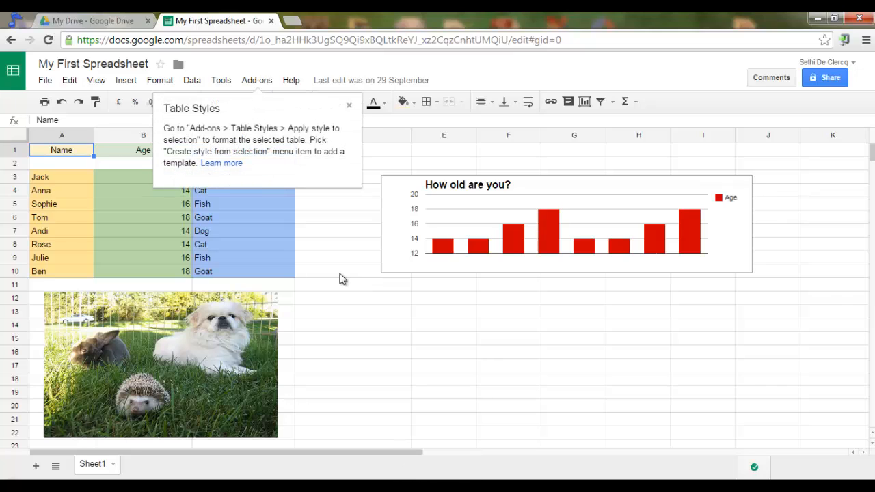
left_click(349, 105)
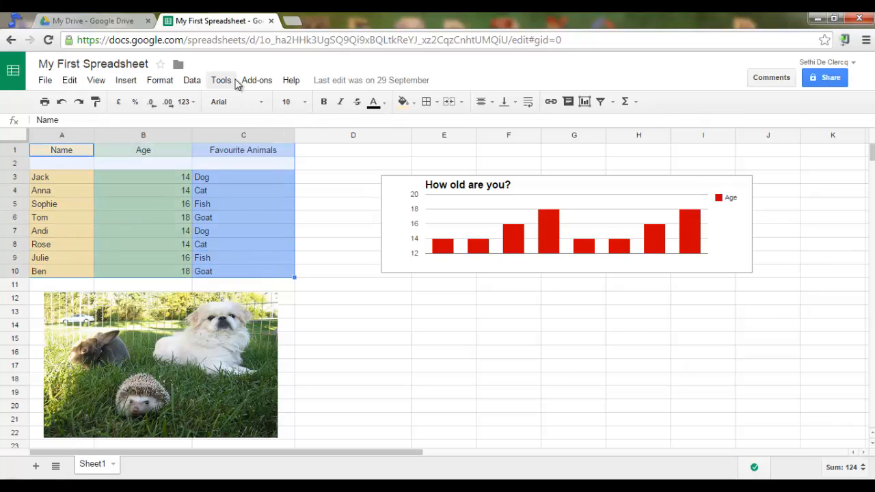
left_click(256, 80)
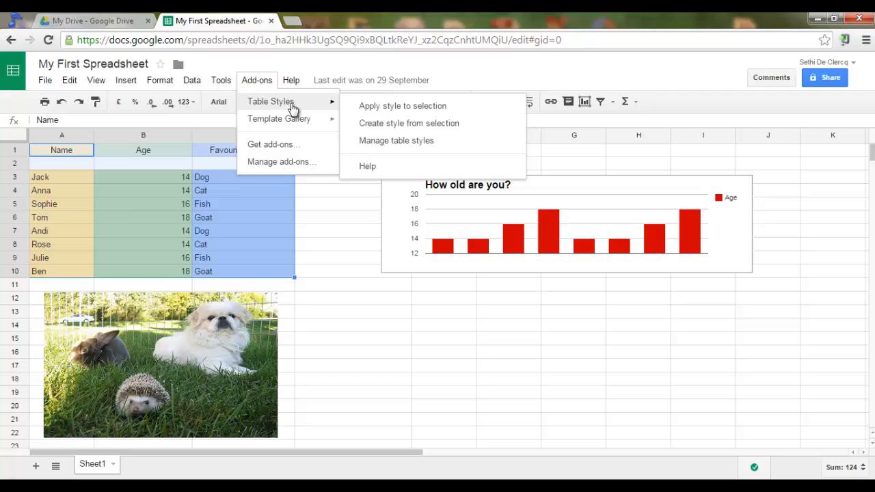
mouse_move(379, 110)
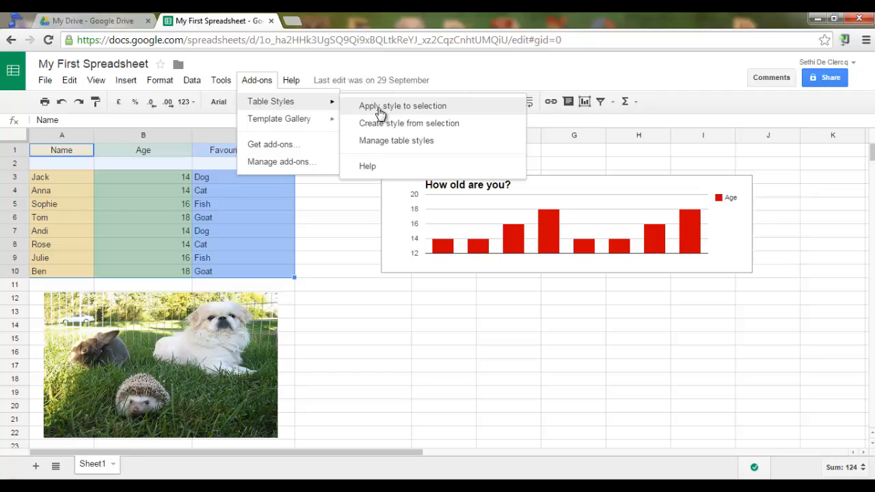
mouse_move(416, 113)
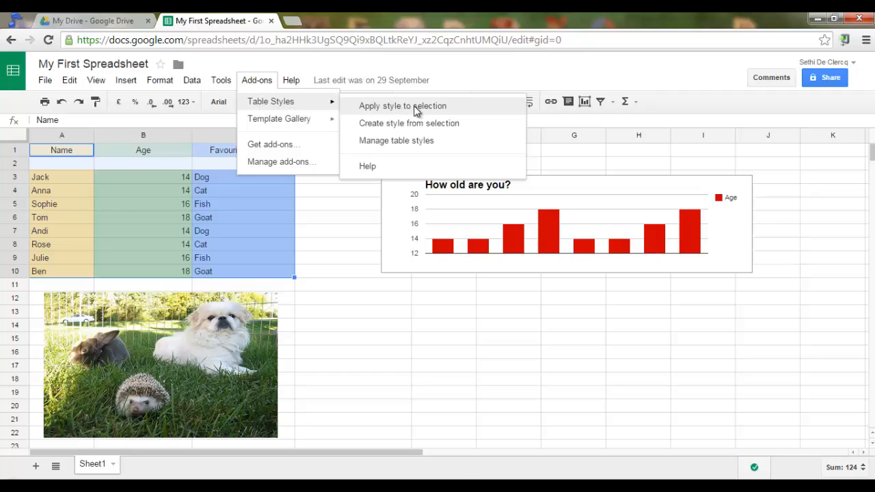
left_click(402, 105)
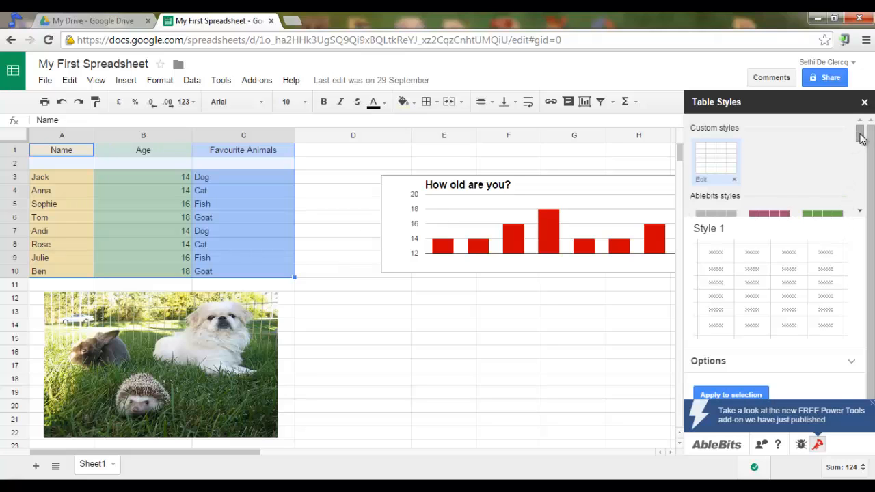
scroll("down", 3)
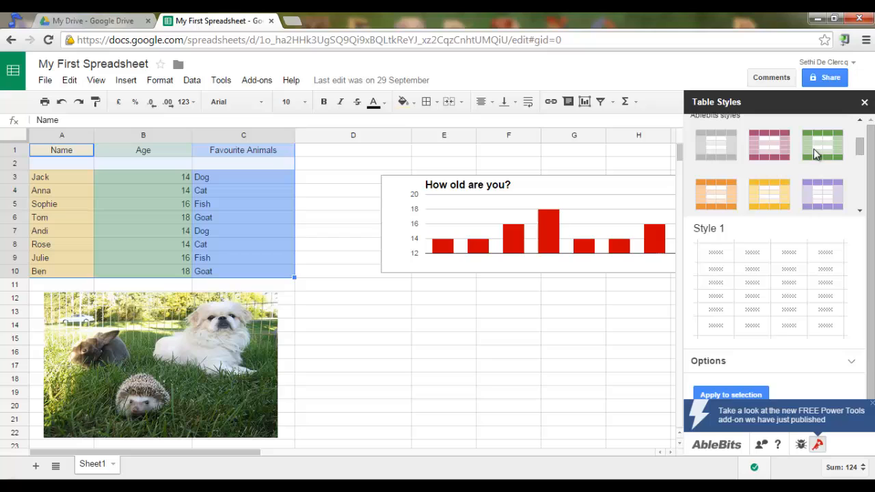
scroll("down", 3)
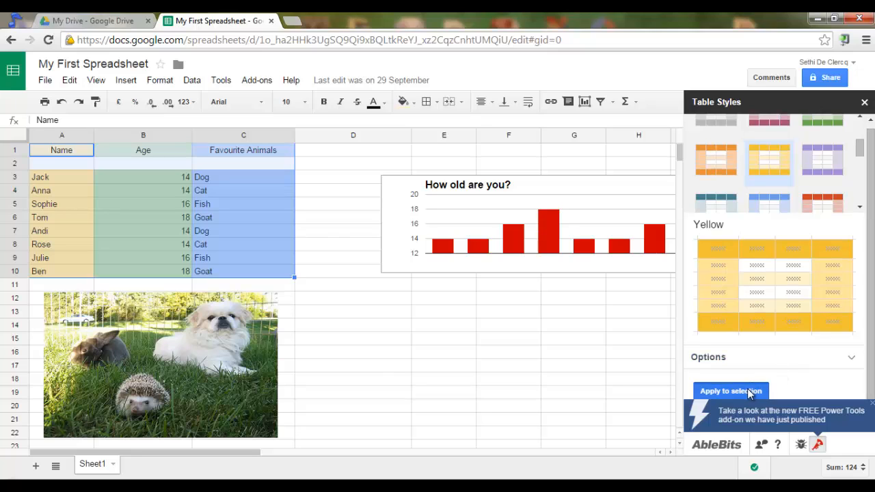
left_click(730, 391)
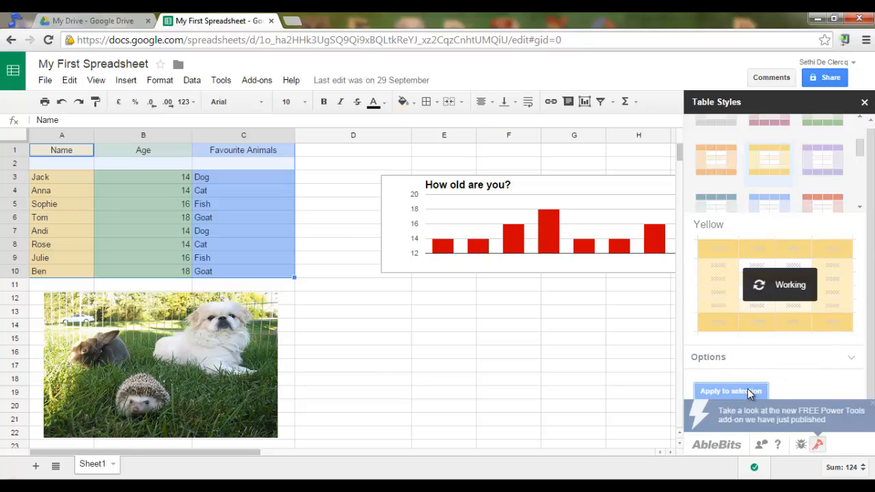
left_click(731, 391)
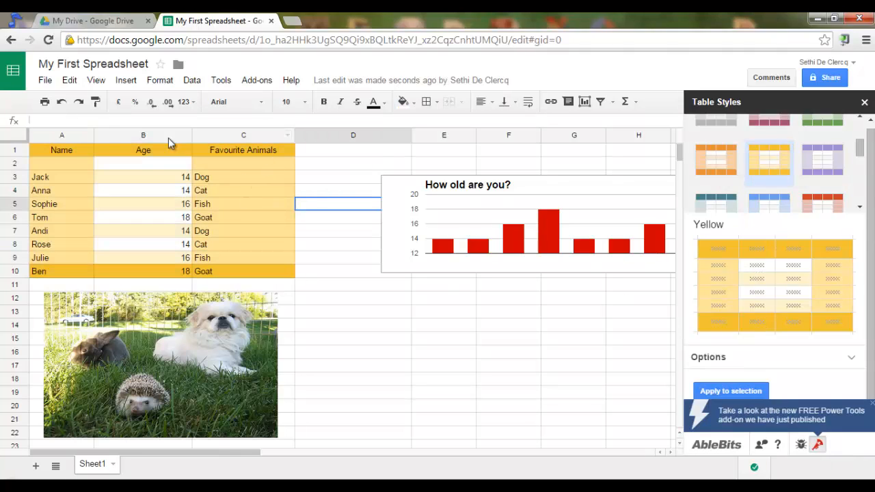
mouse_move(595, 246)
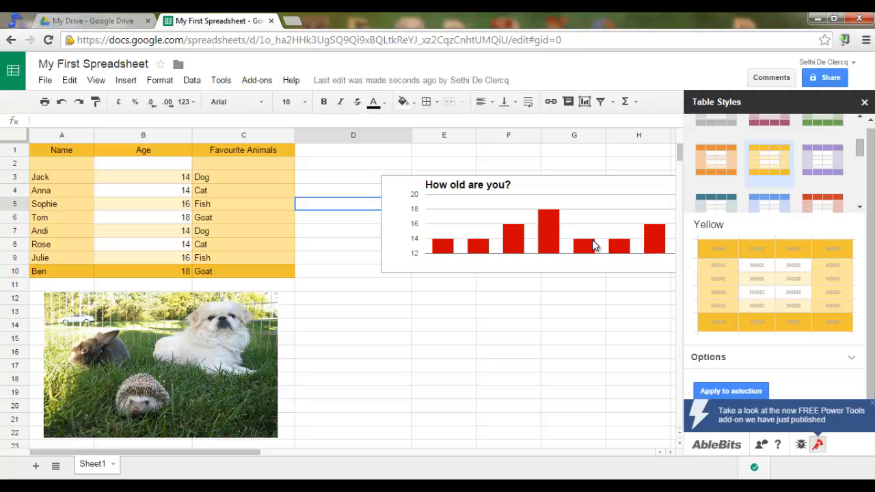
left_click(864, 102)
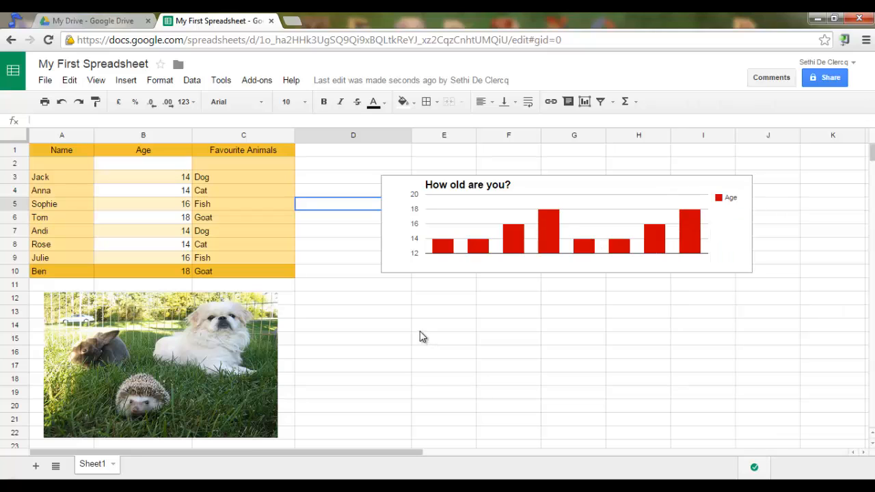
- From Template Gallery's Budgets category, copy the Family Budget Planner and open the new file
left_click(256, 80)
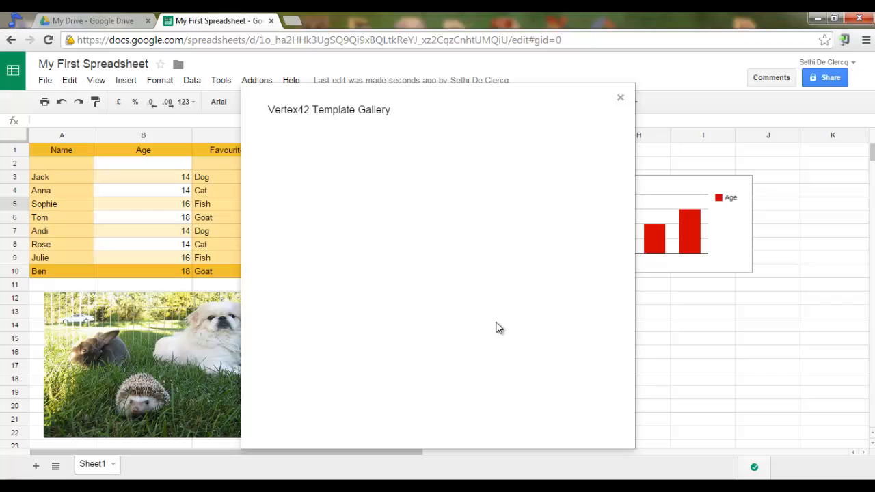
mouse_move(565, 205)
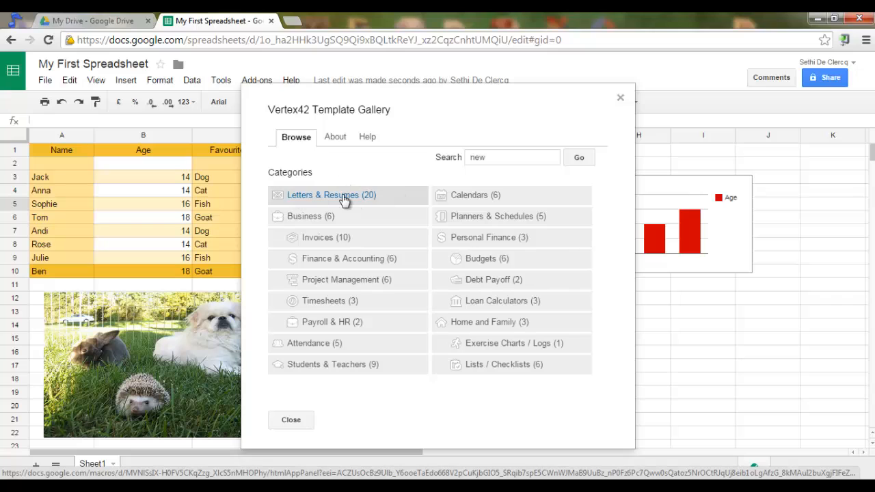
mouse_move(463, 204)
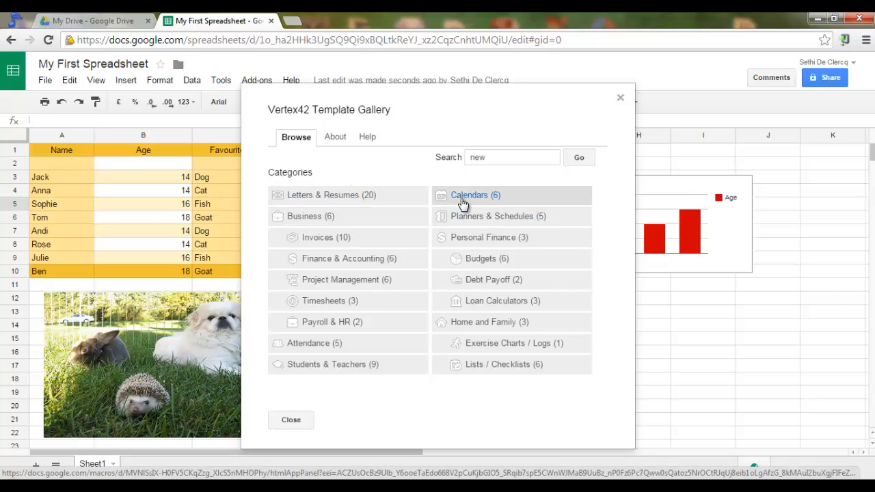
mouse_move(513, 258)
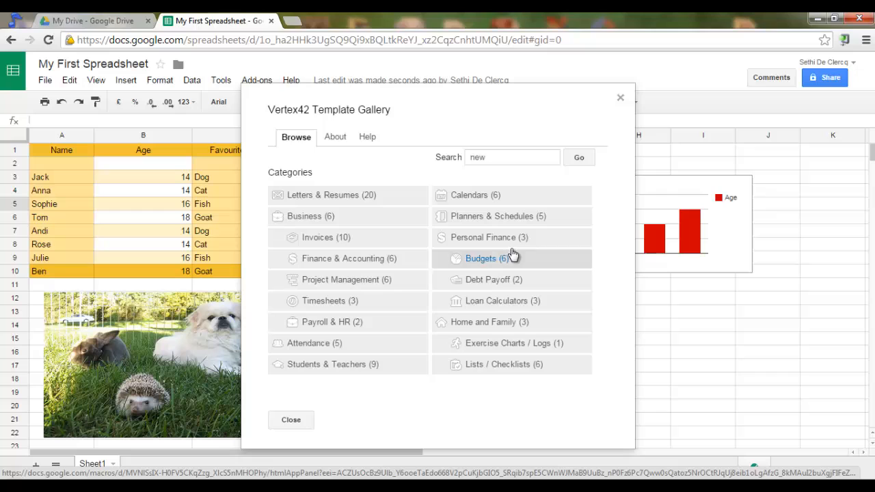
left_click(481, 259)
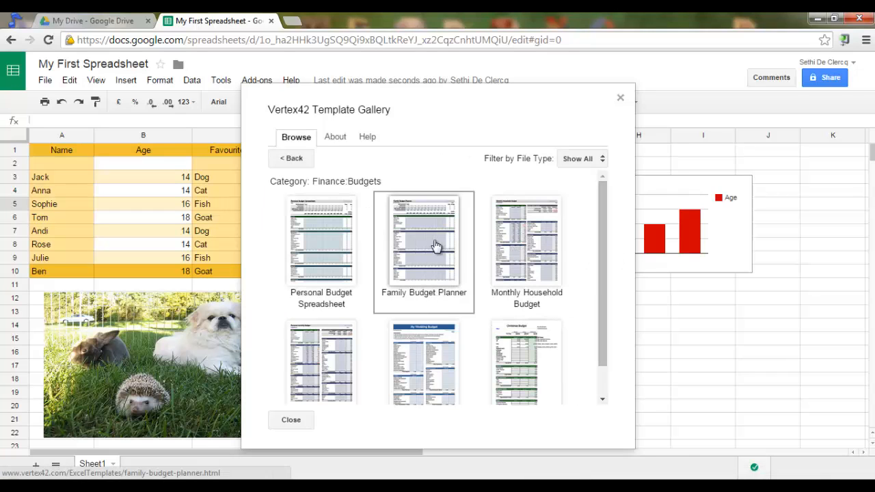
left_click(423, 240)
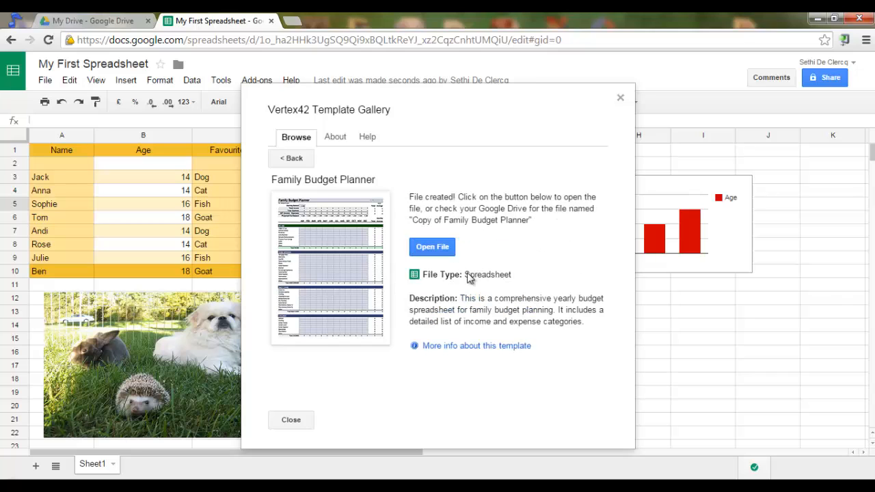
left_click(432, 247)
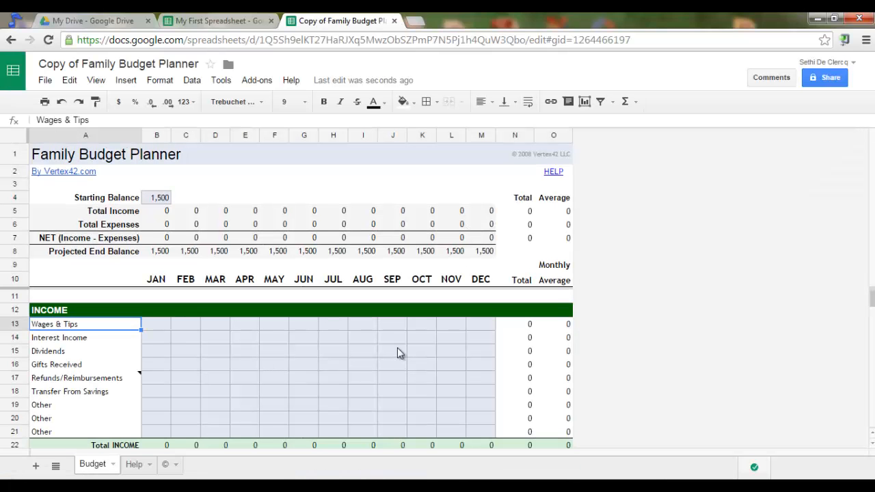